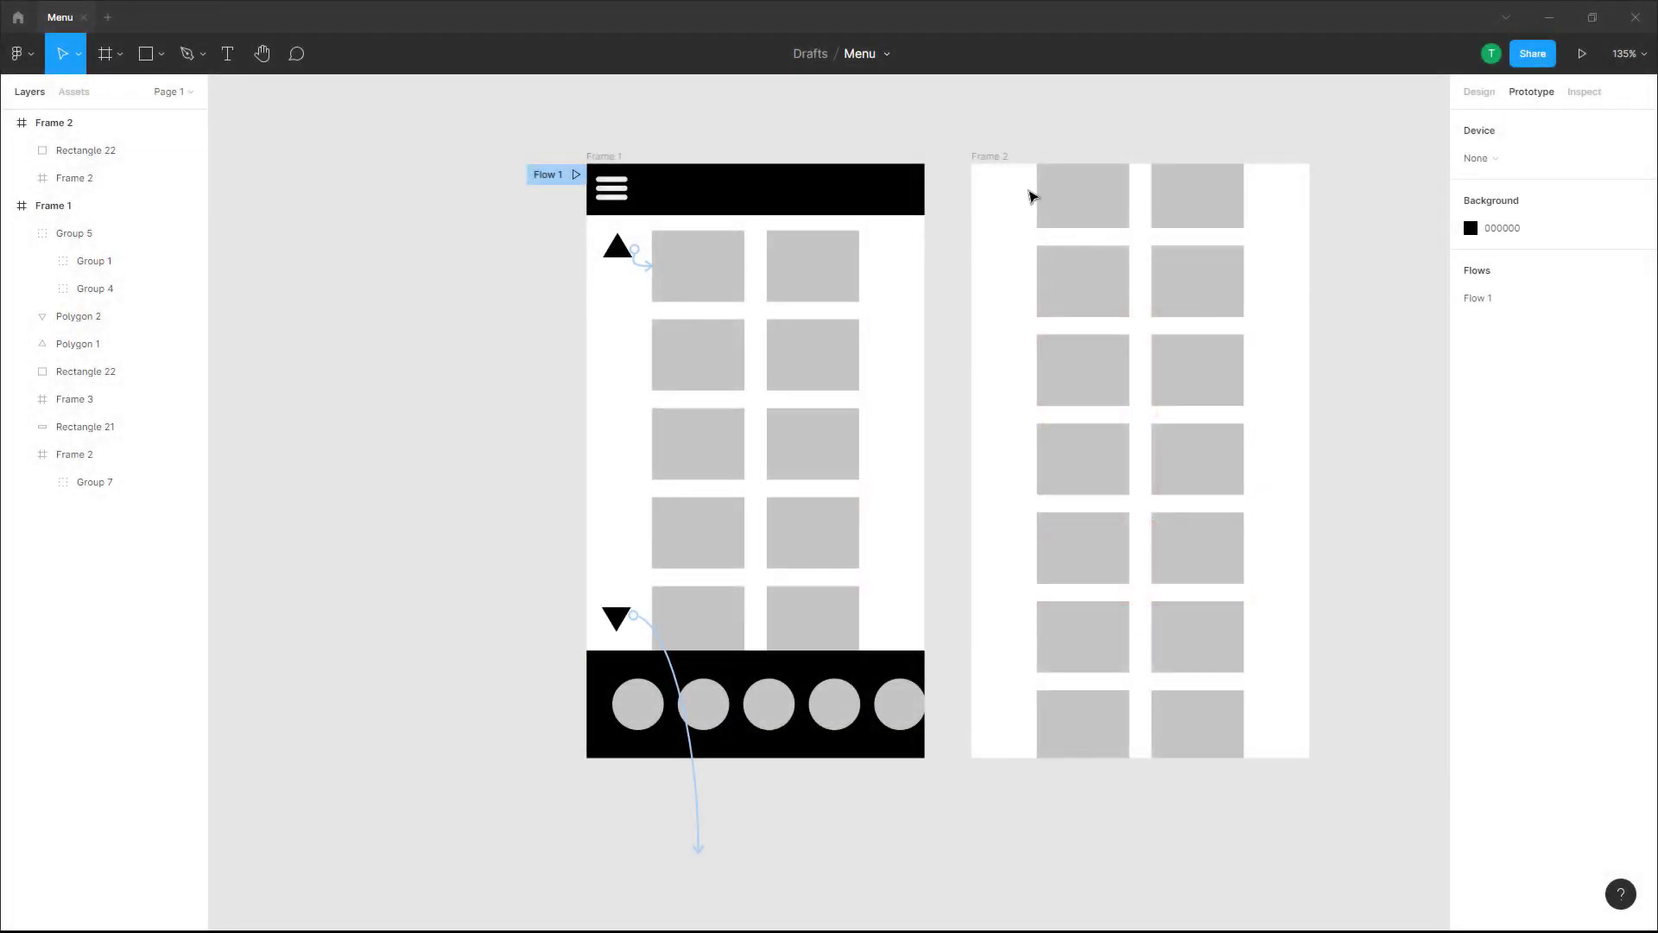
# Draw a 68×62 square in Frame 1 and fill it black (000000).
pyautogui.click(145, 53)
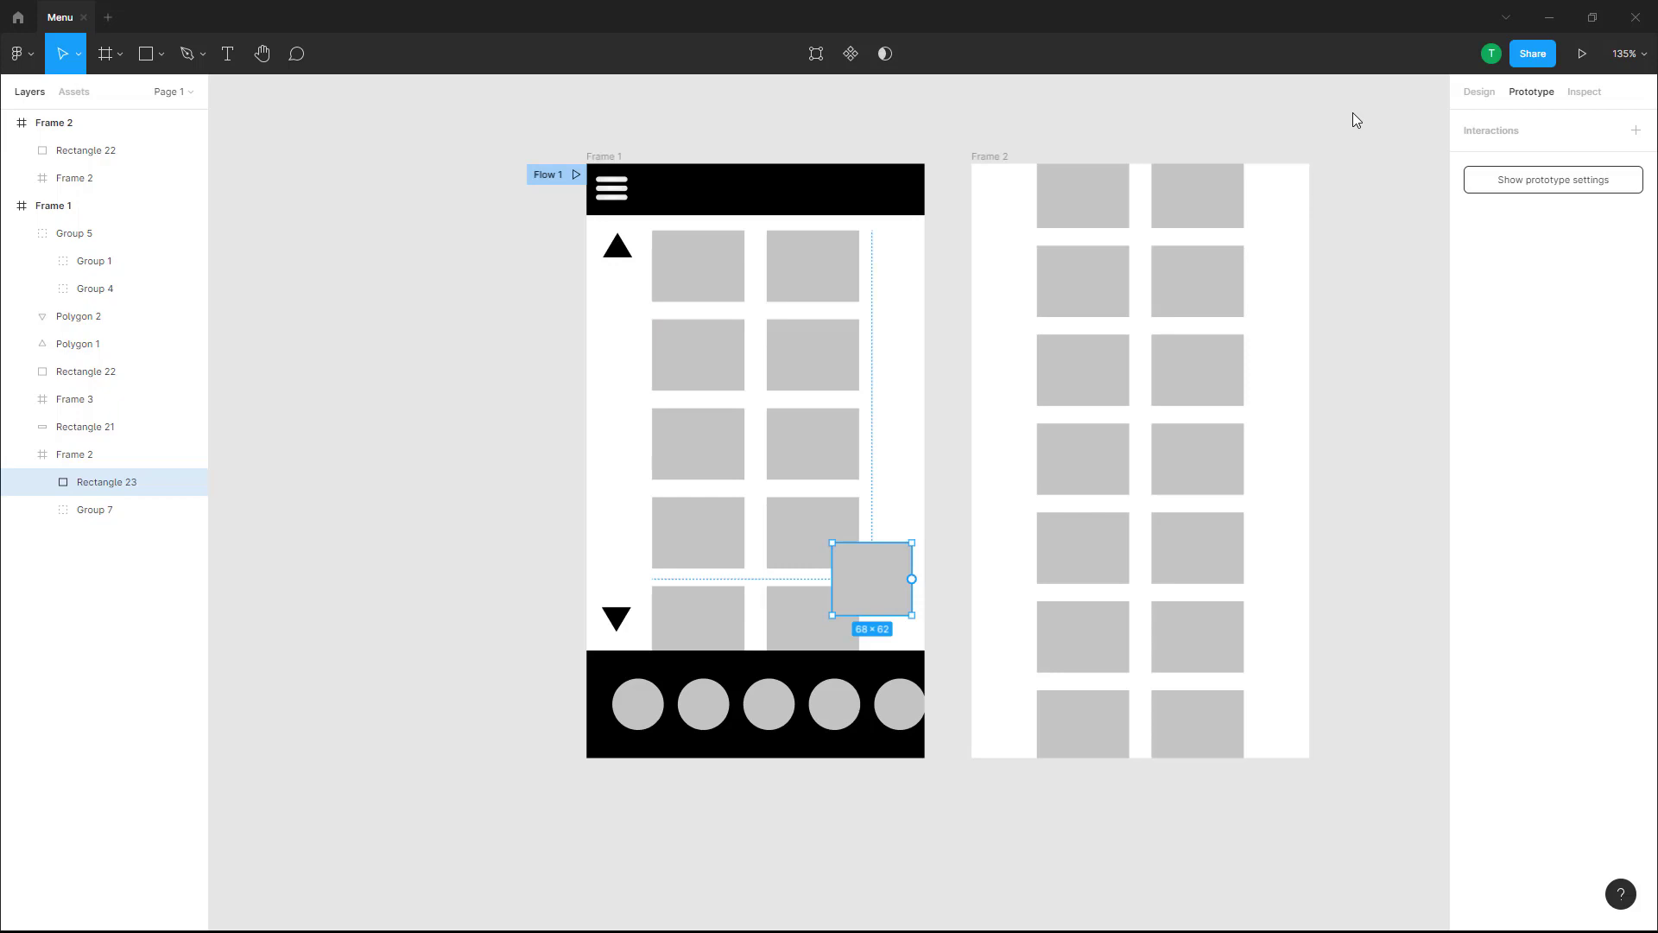
pyautogui.click(1479, 92)
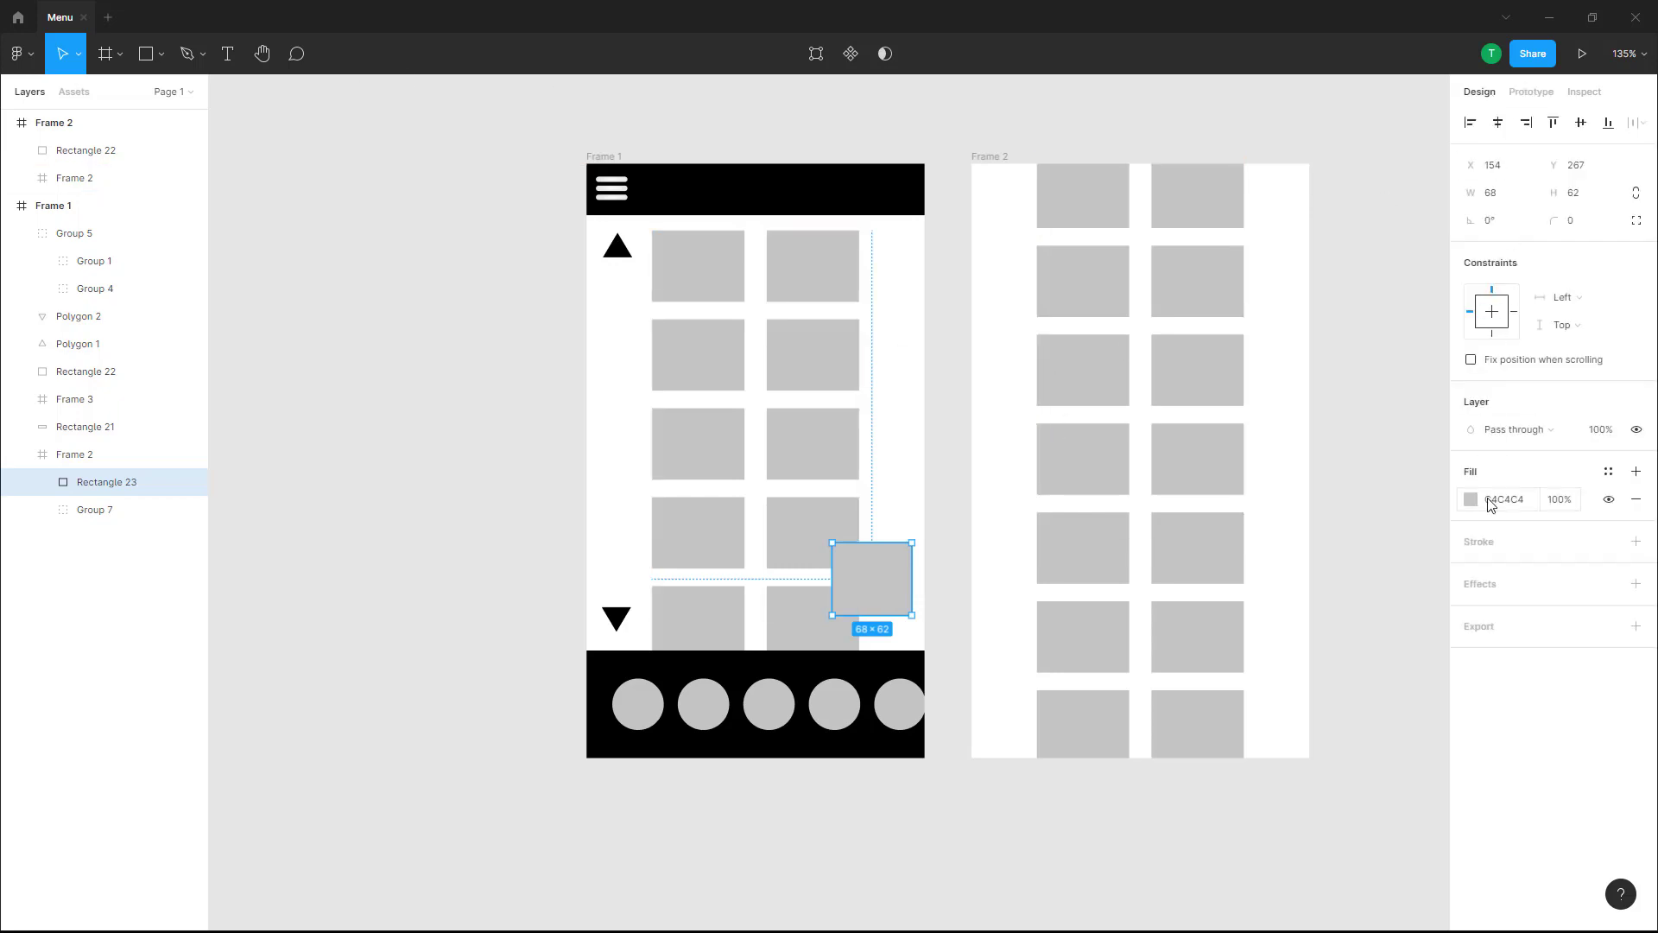
pyautogui.click(1471, 498)
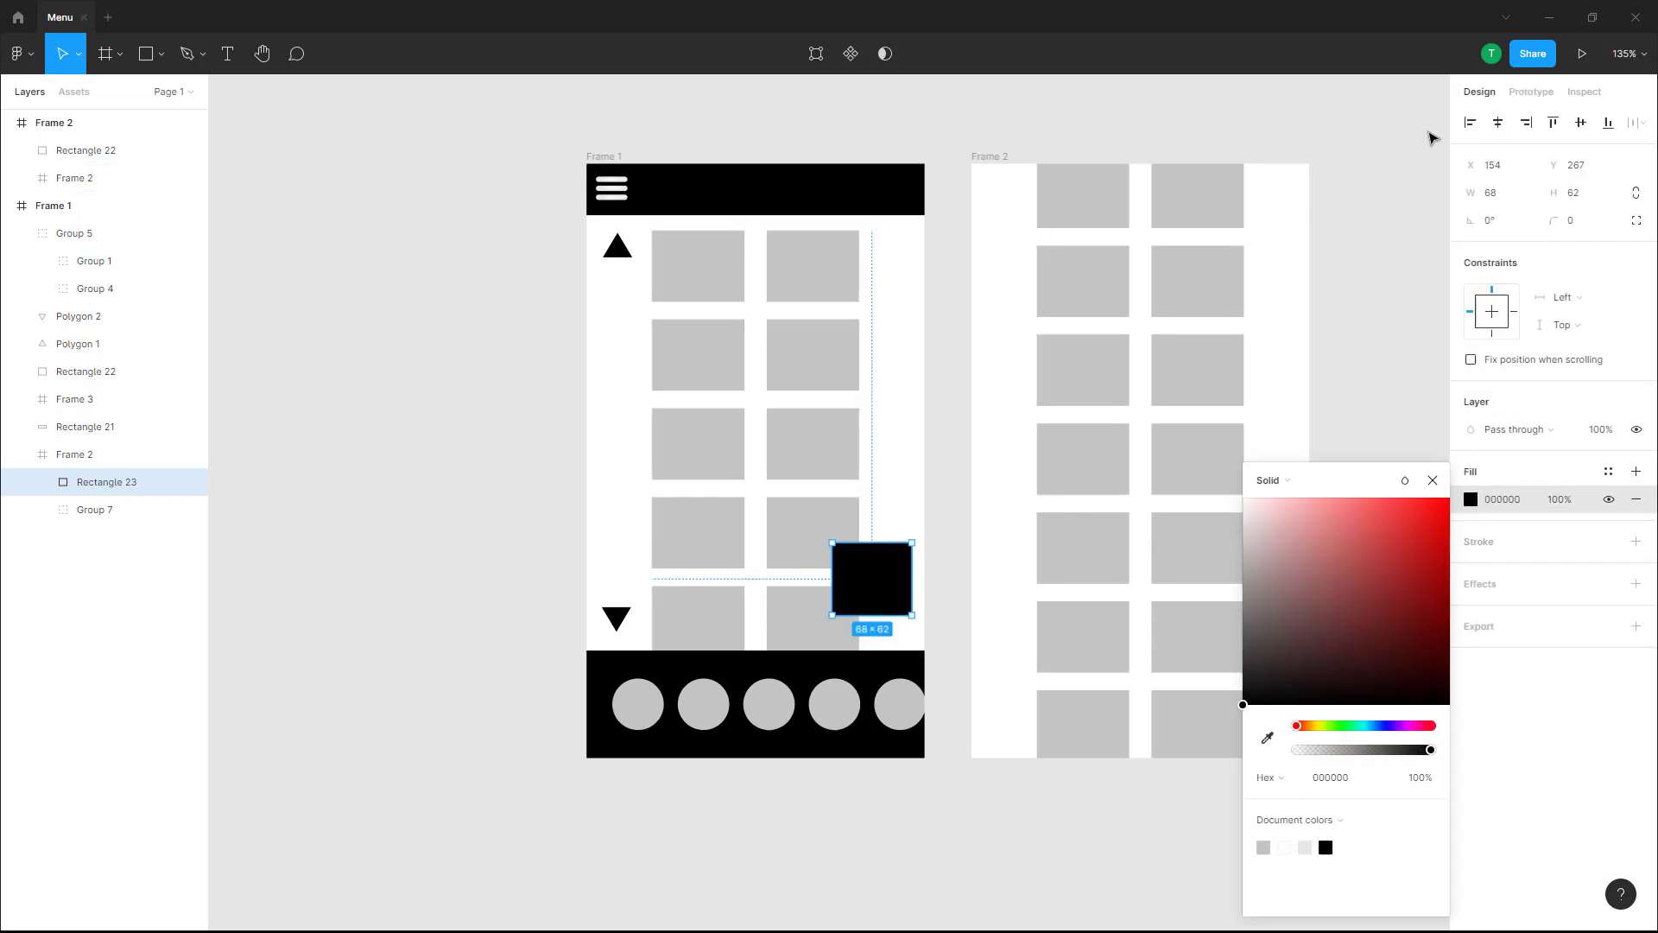
pyautogui.click(1530, 92)
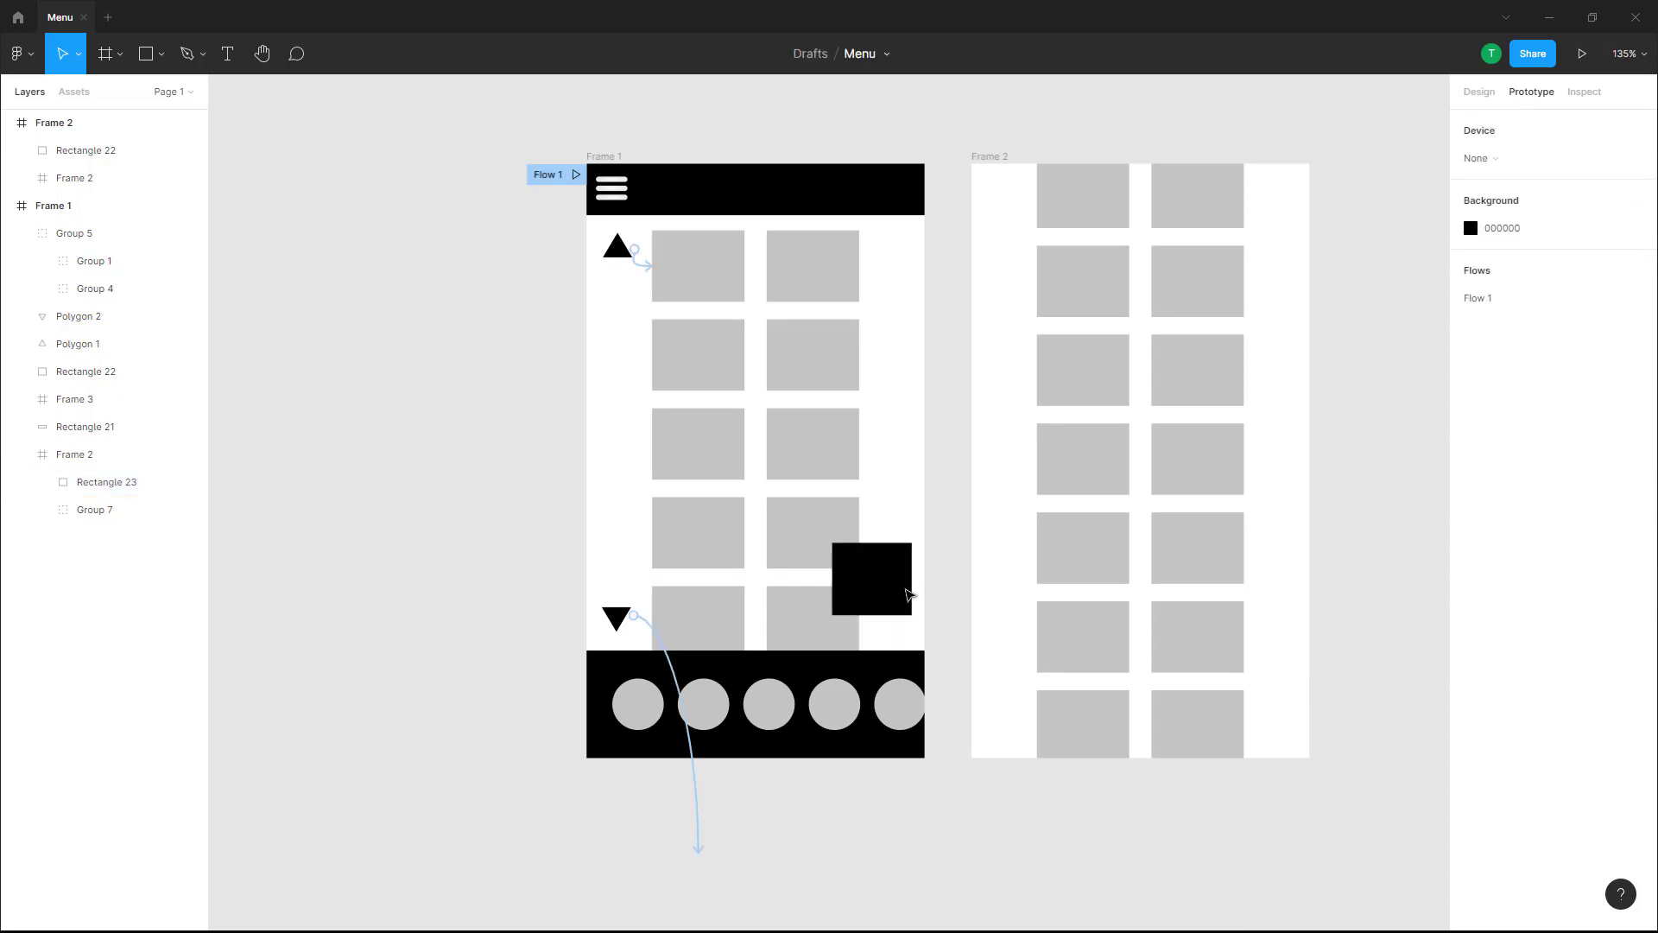
# Select the black square and link it on click to Frame 2 with Smart animate.
pyautogui.click(868, 590)
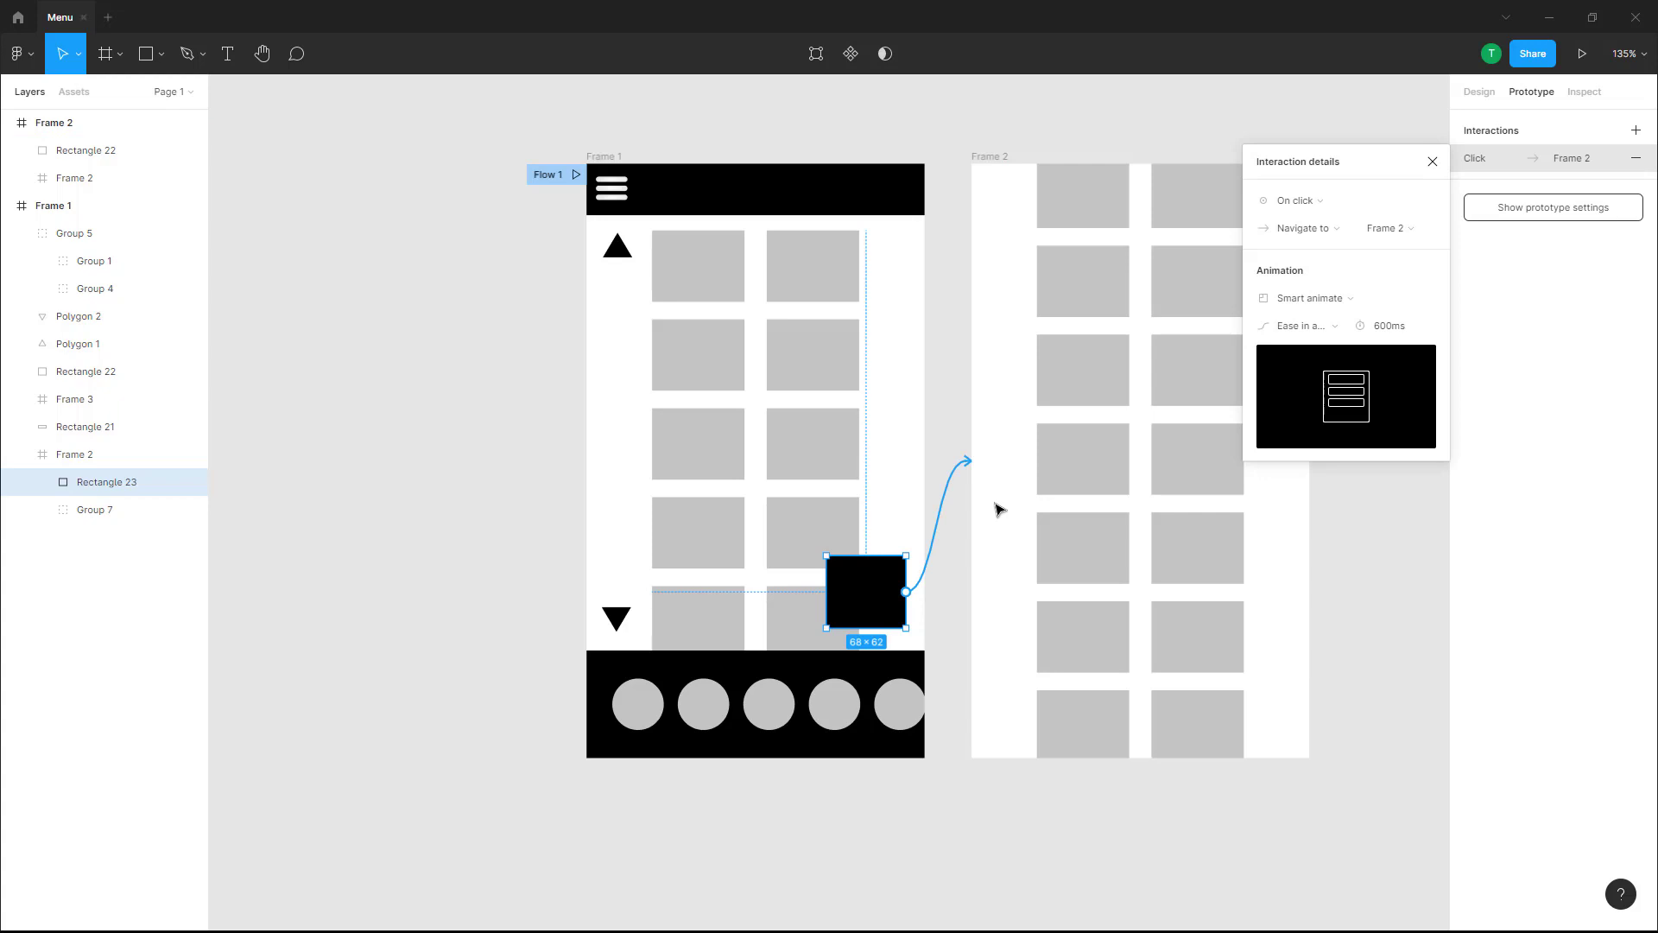
pyautogui.moveTo(989, 177)
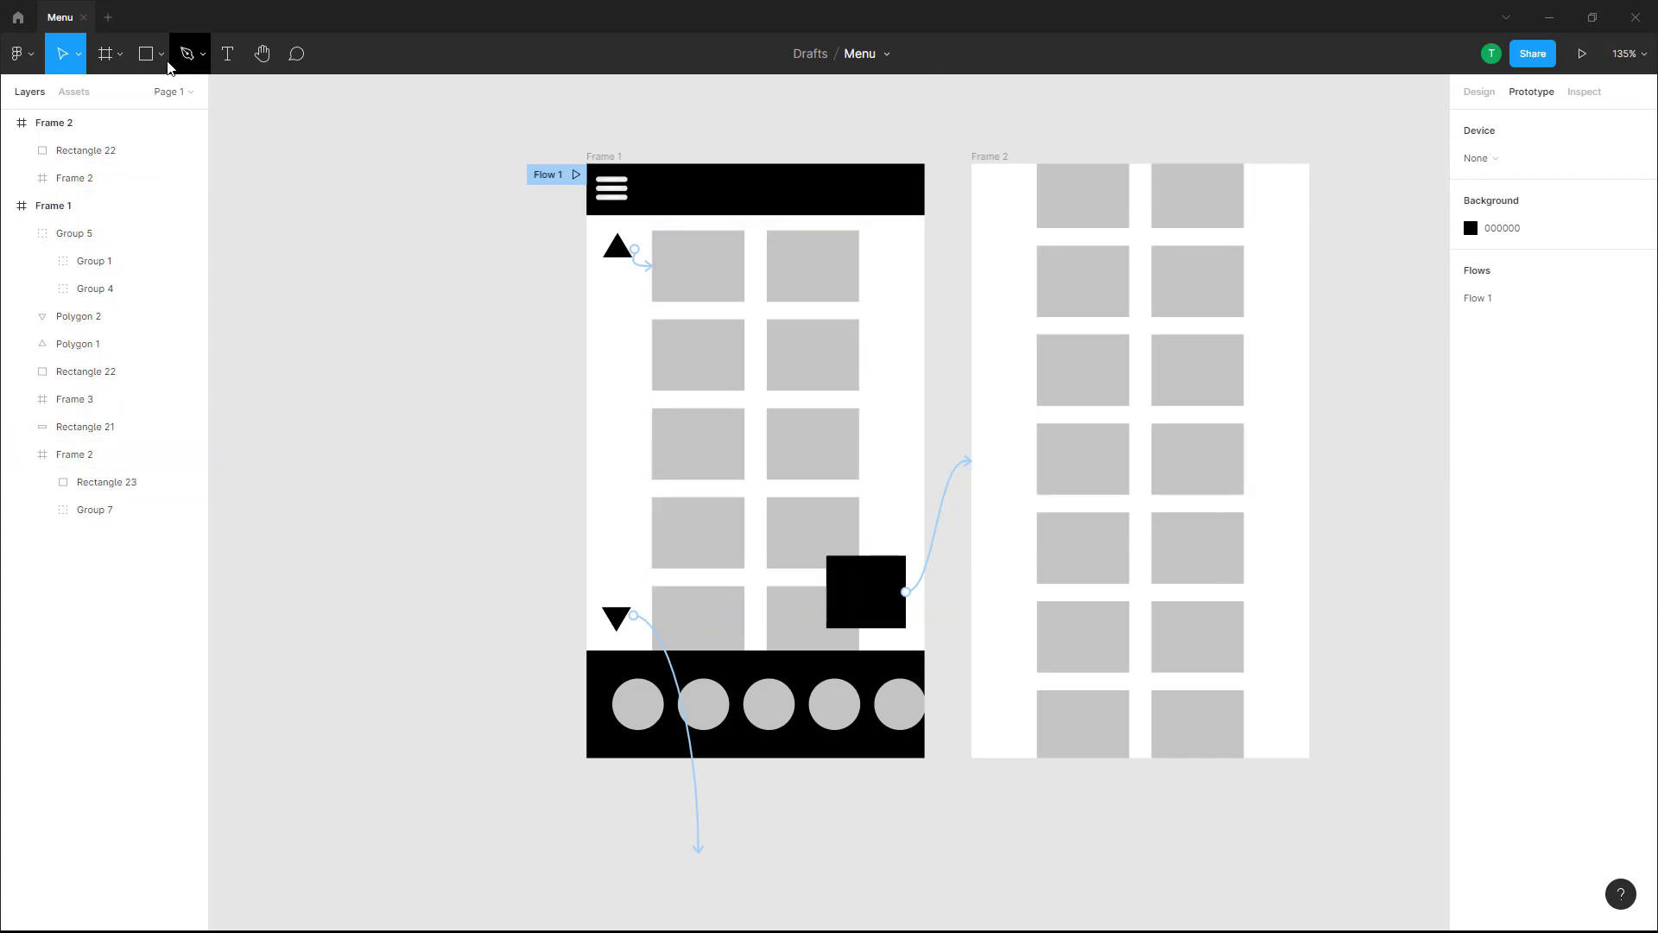
# Draw a triangle in Frame 2, rotate it to point left, and fill it 000000.
pyautogui.click(145, 52)
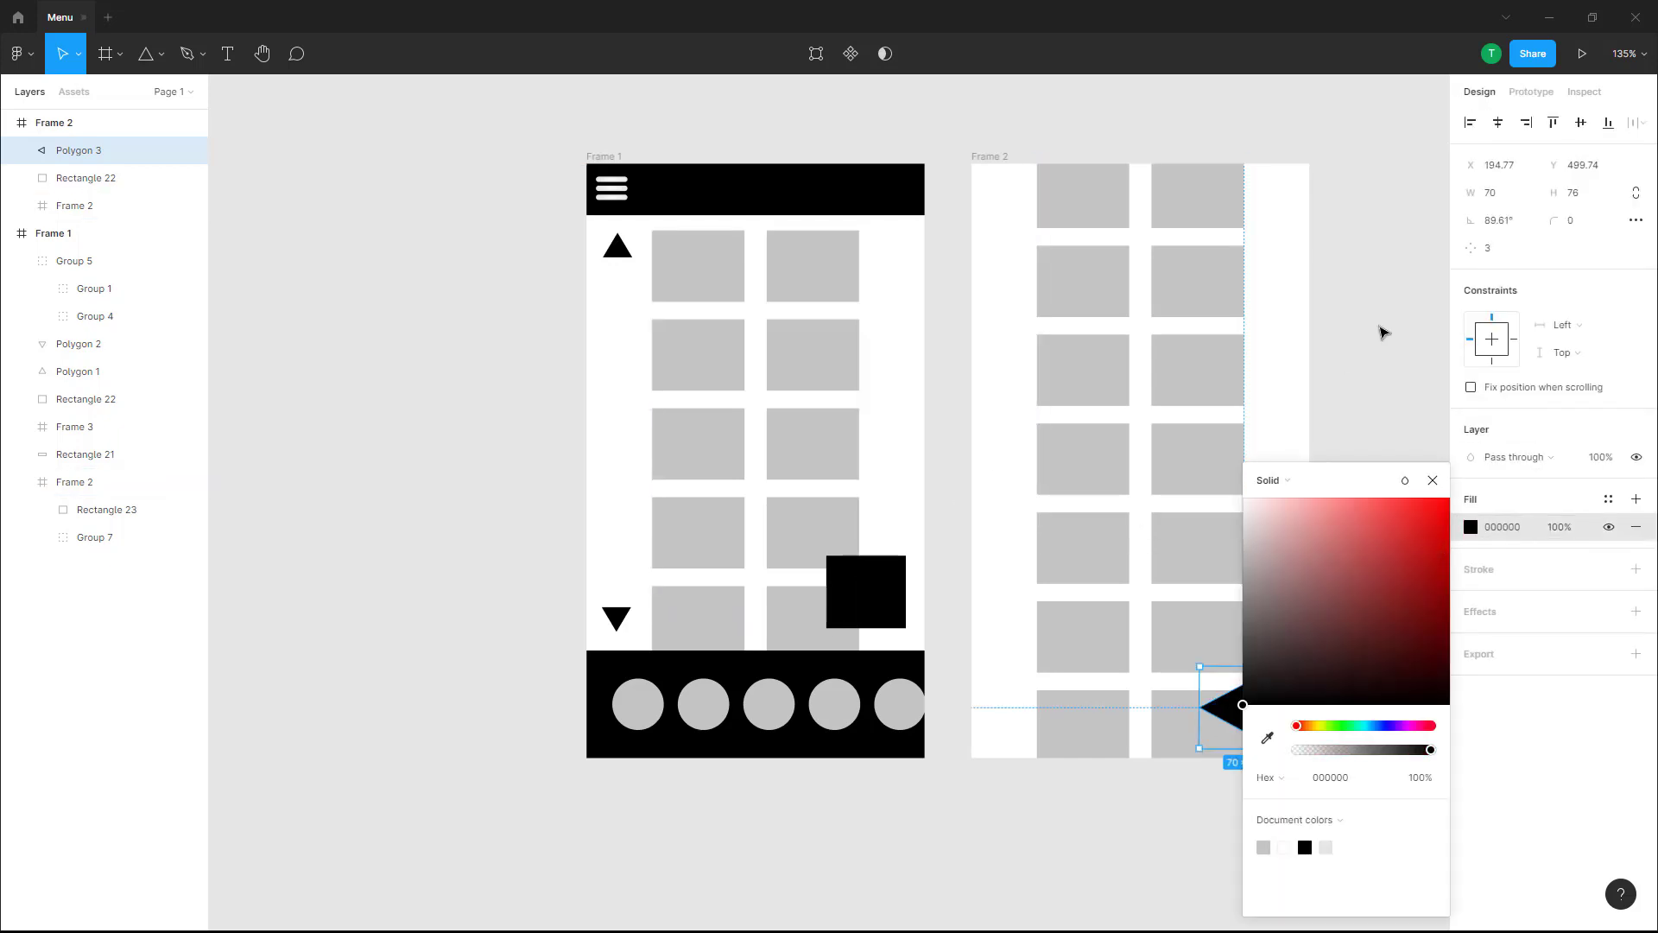
pyautogui.click(1530, 93)
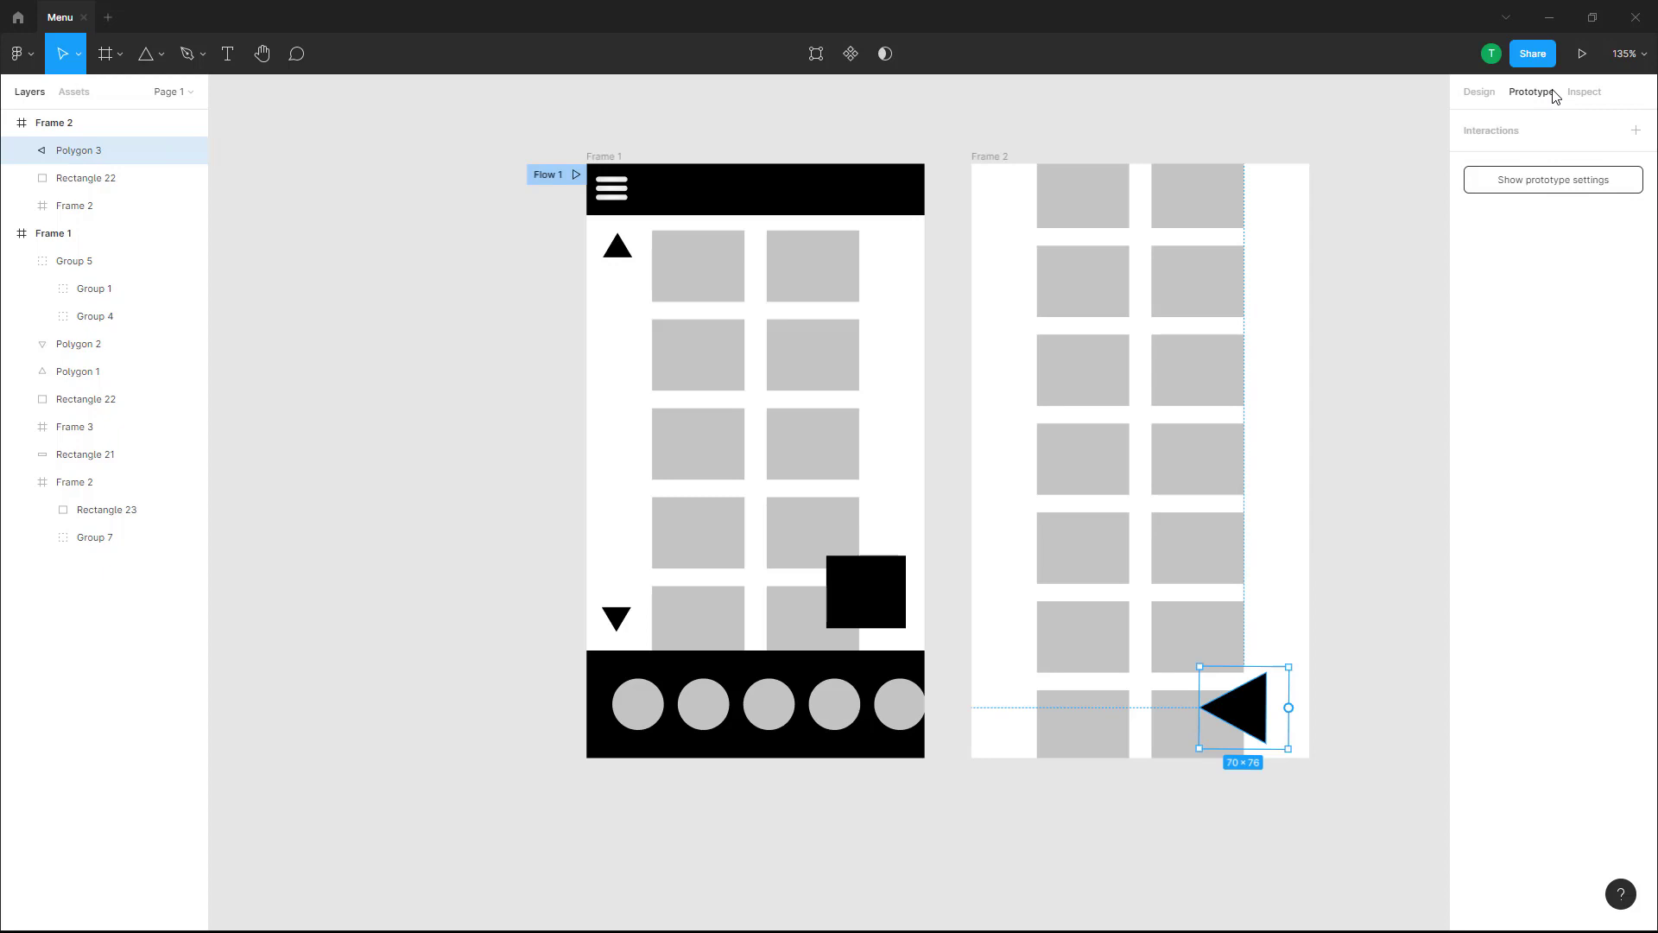
# Give the triangle an on-click Back interaction and launch the Present preview.
pyautogui.click(1634, 131)
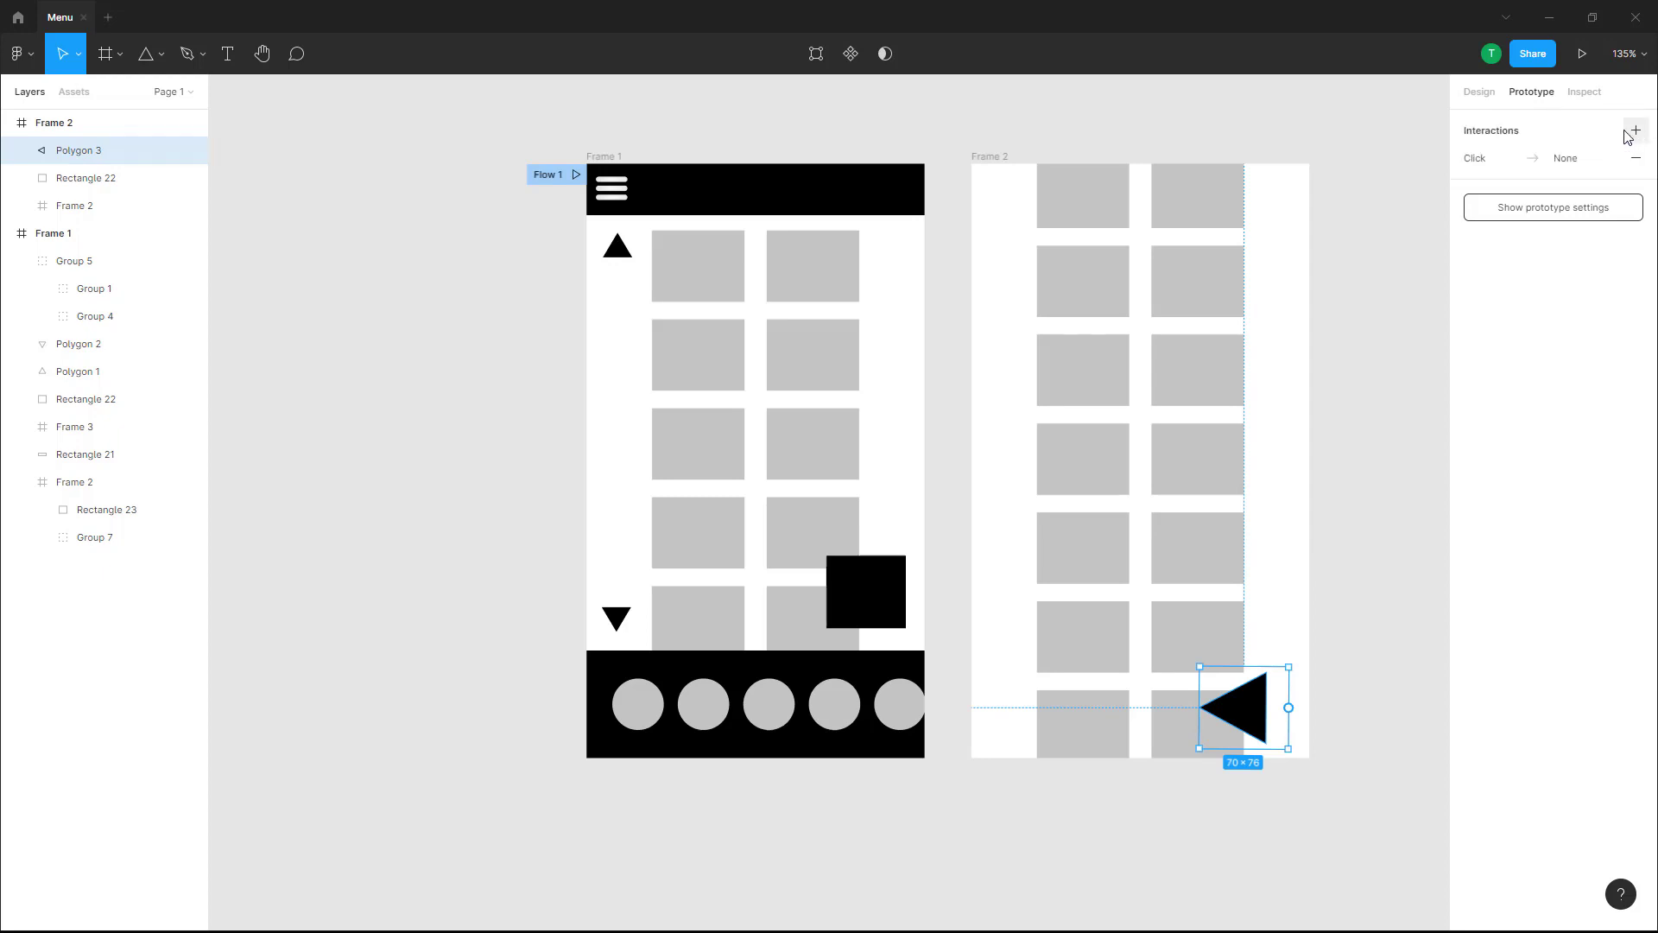
pyautogui.click(1633, 131)
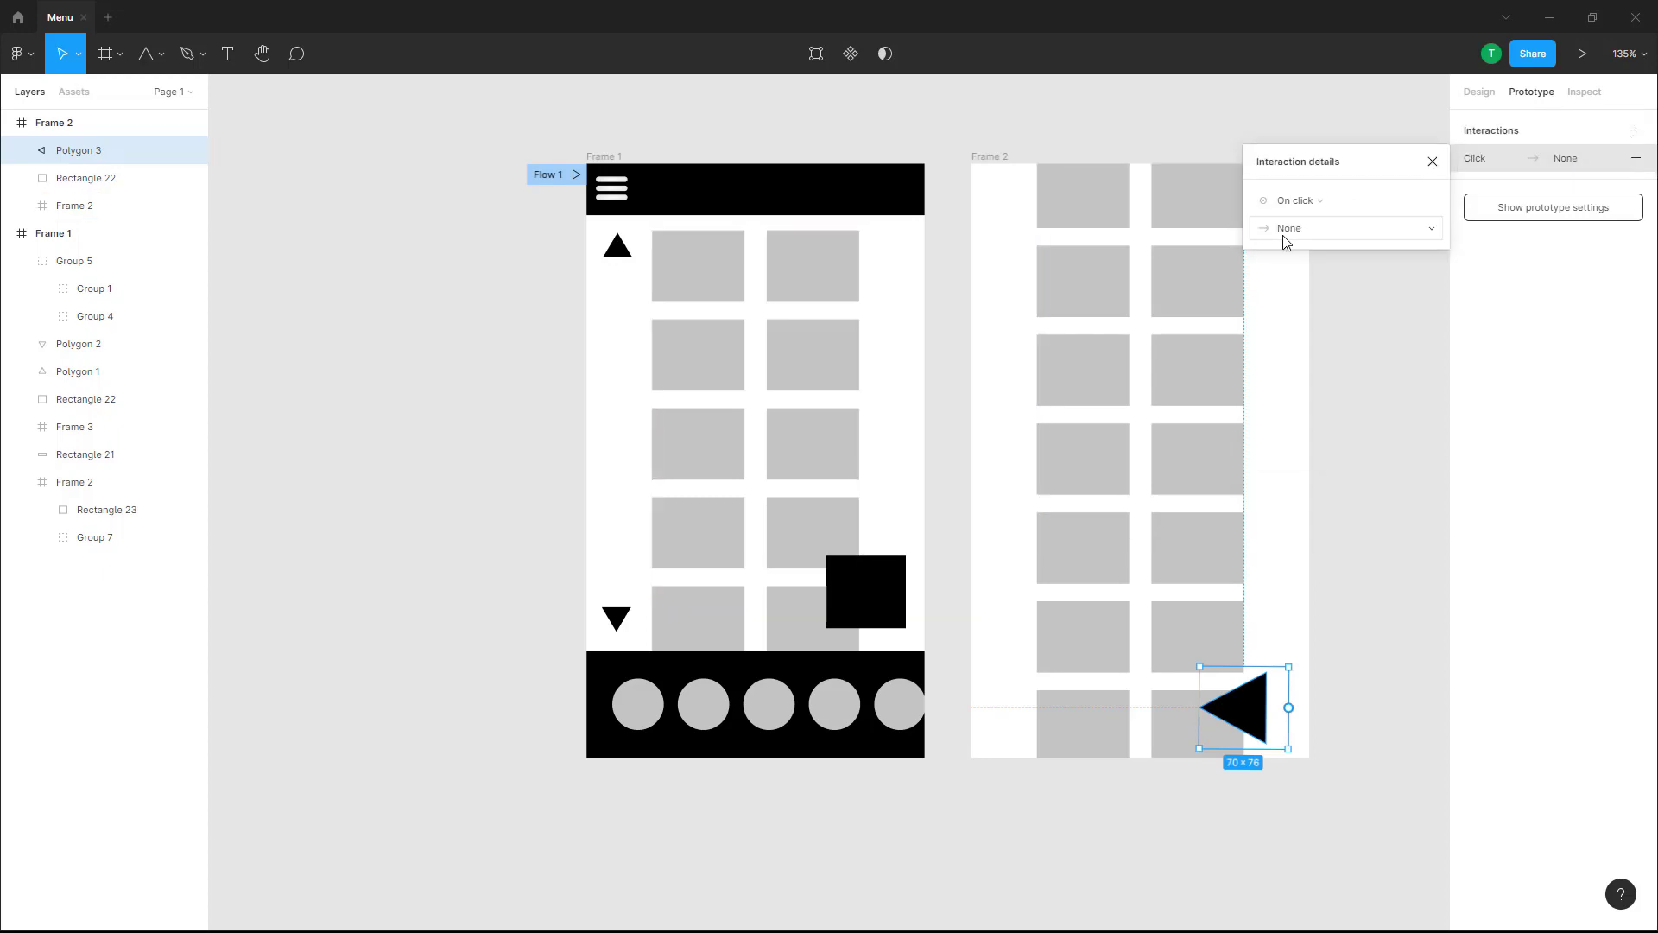
pyautogui.click(1343, 228)
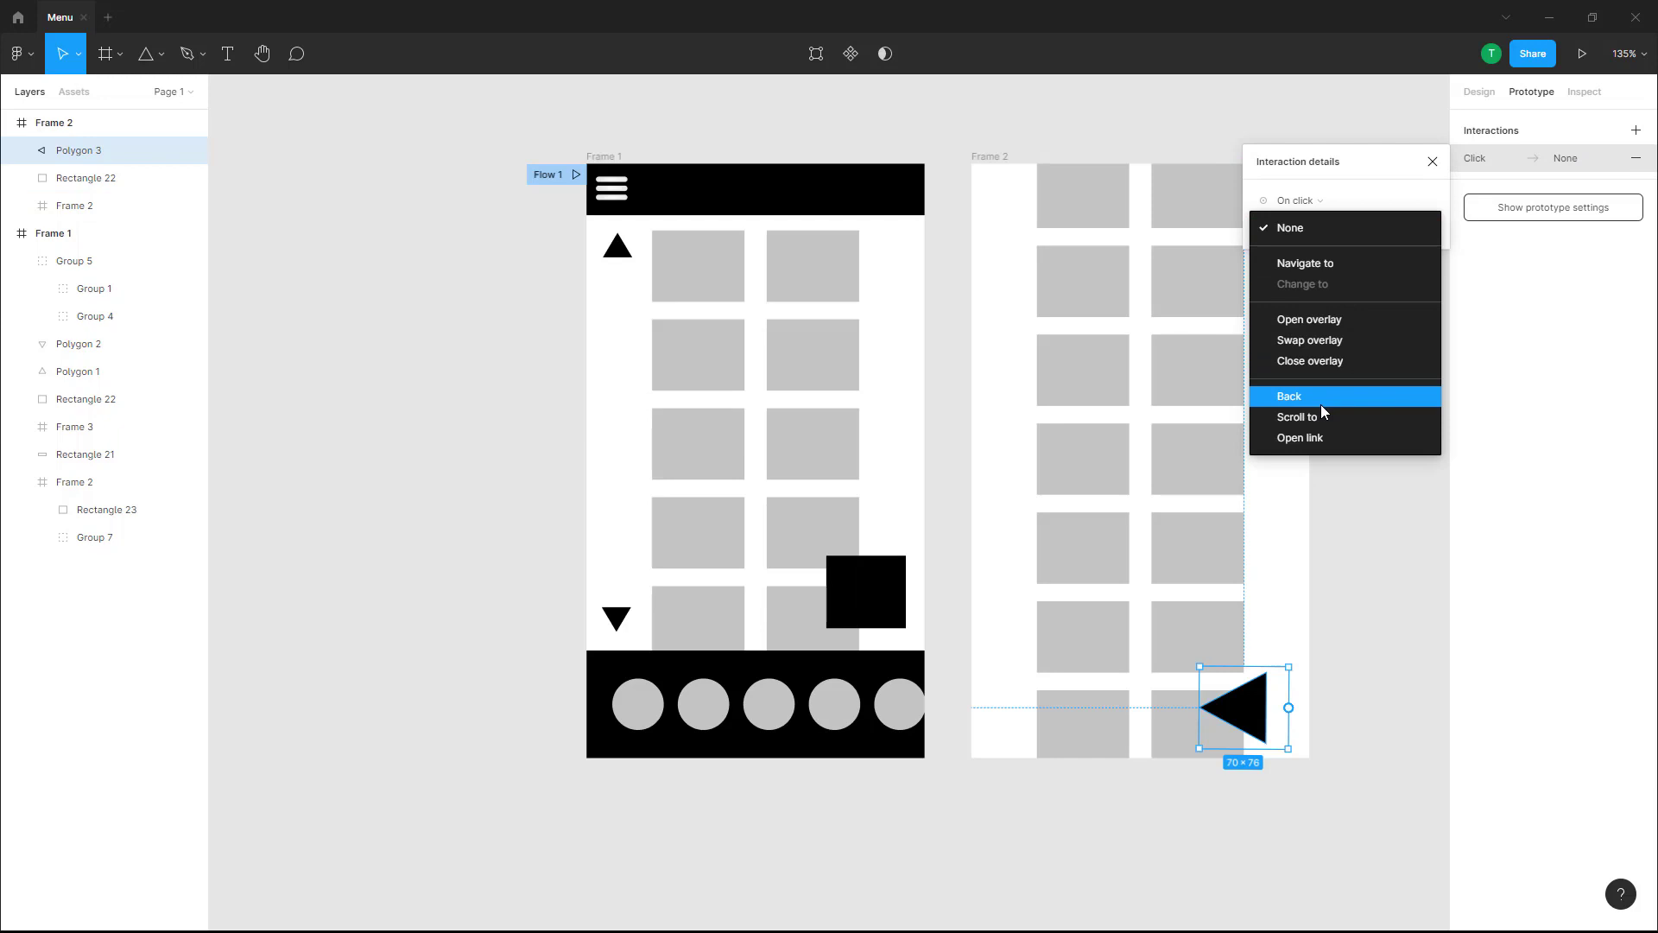
pyautogui.click(1288, 396)
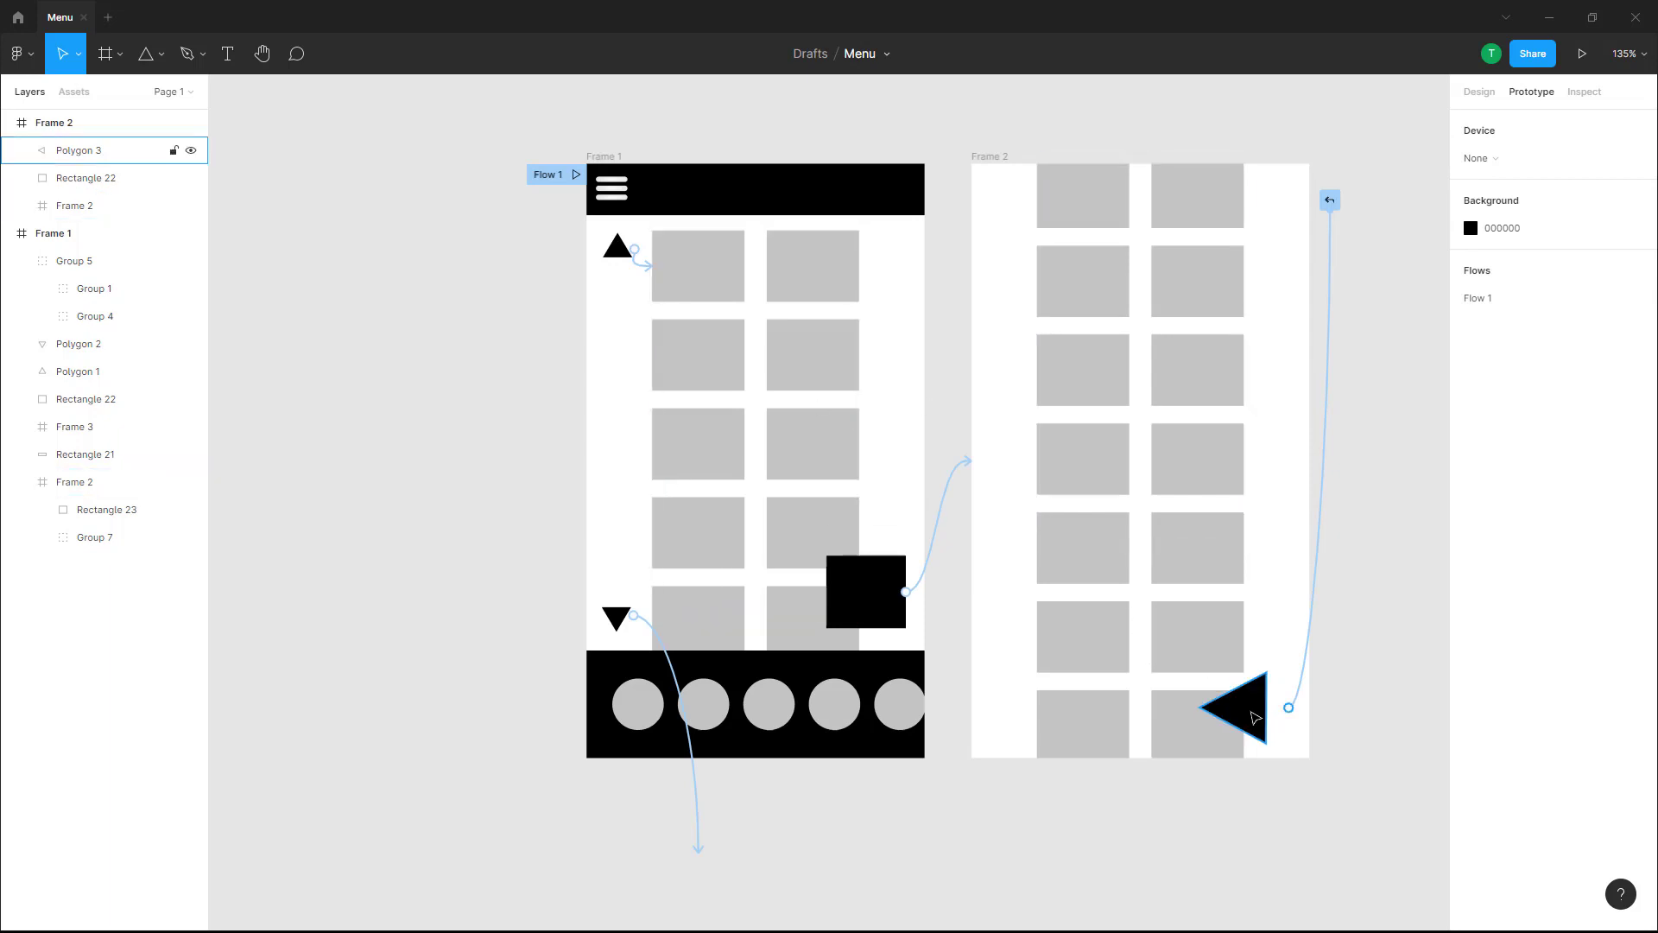
pyautogui.click(1582, 54)
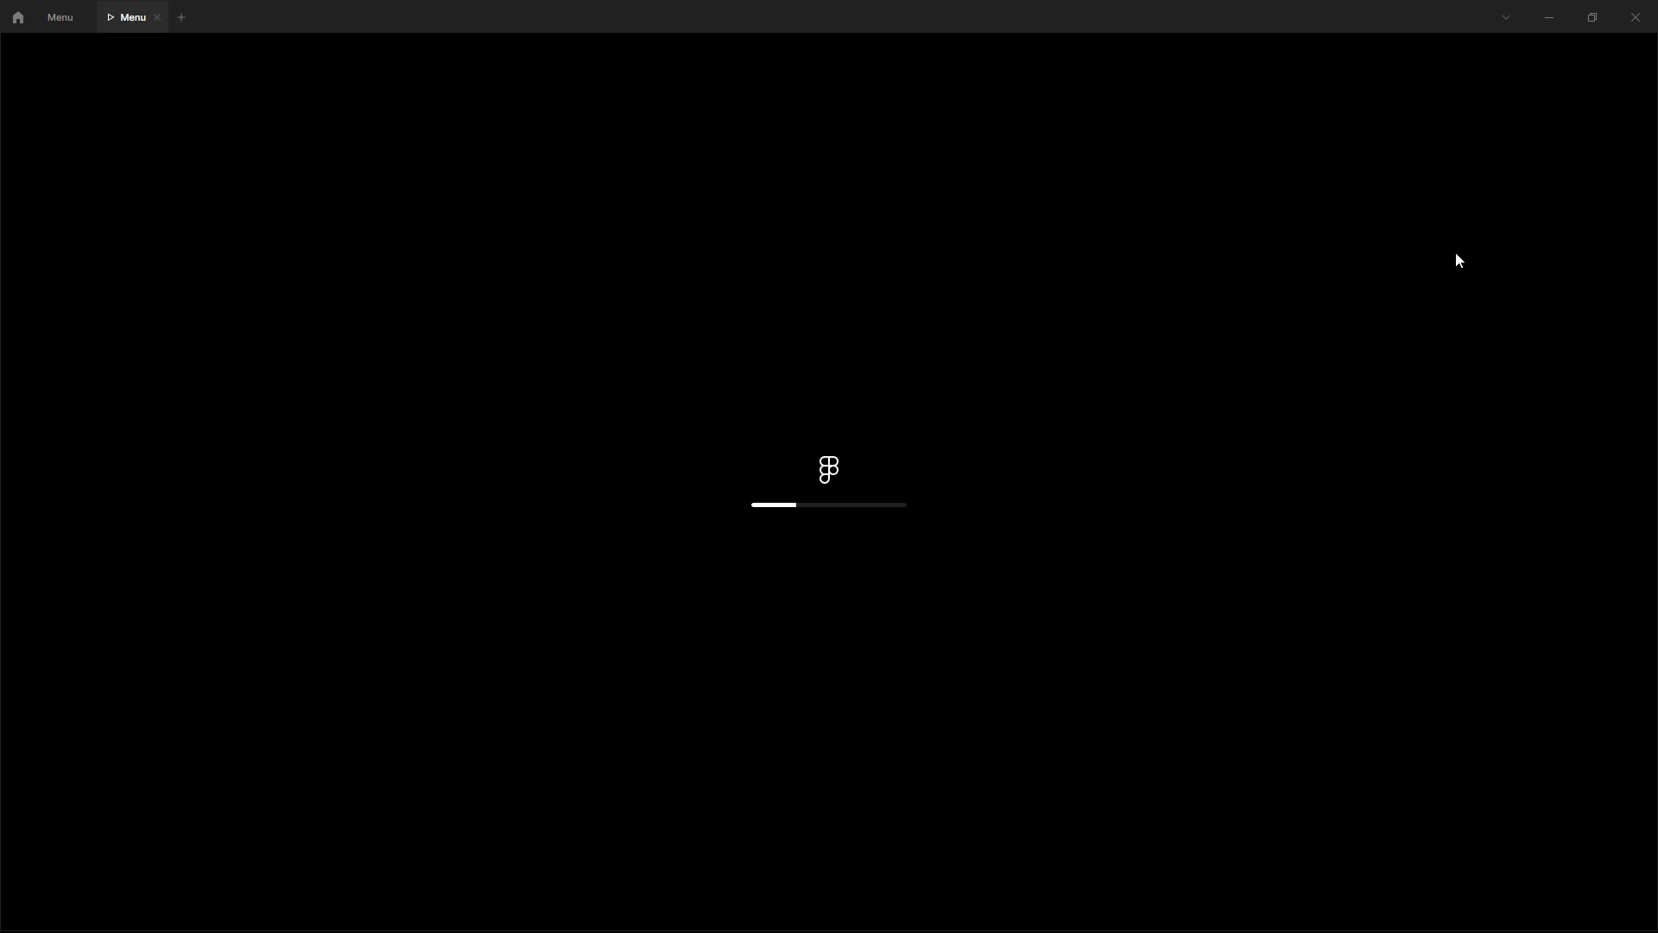